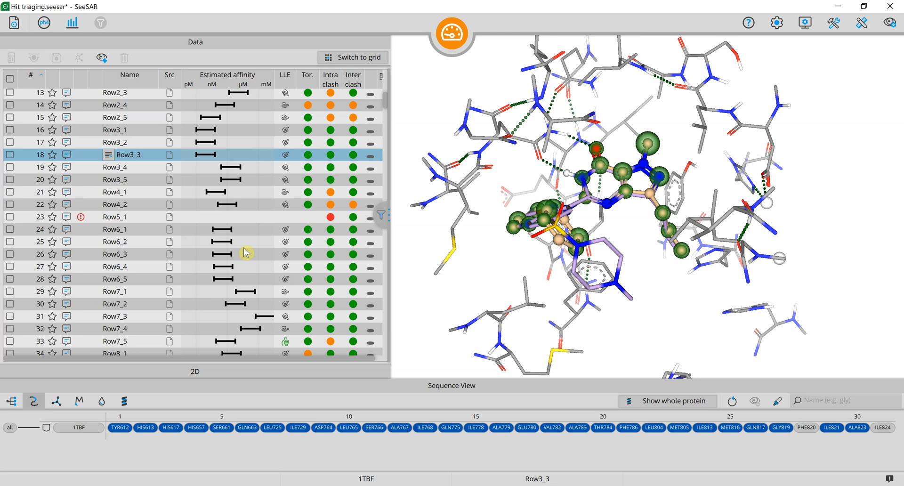
pyautogui.moveTo(380, 220)
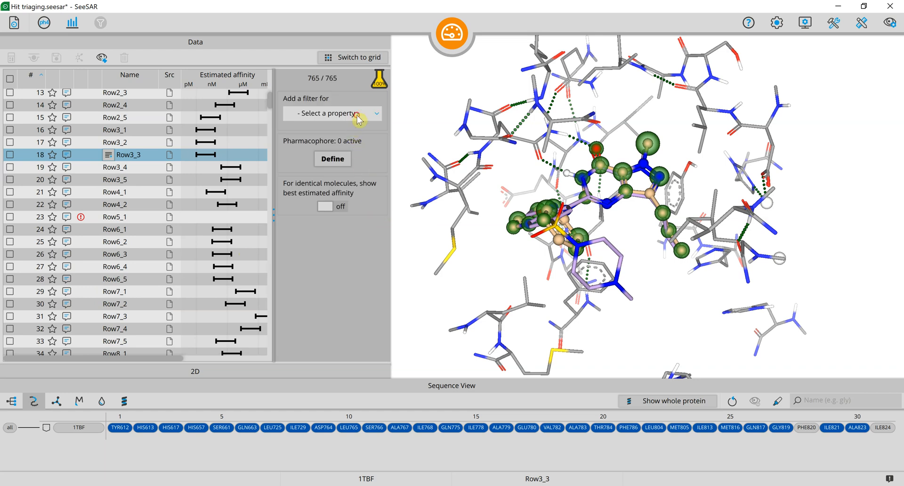
# Filter the 765 poses by estimated affinity <200 nM, green torsion quality and LogP ≤5, leaving 58.
pyautogui.click(333, 113)
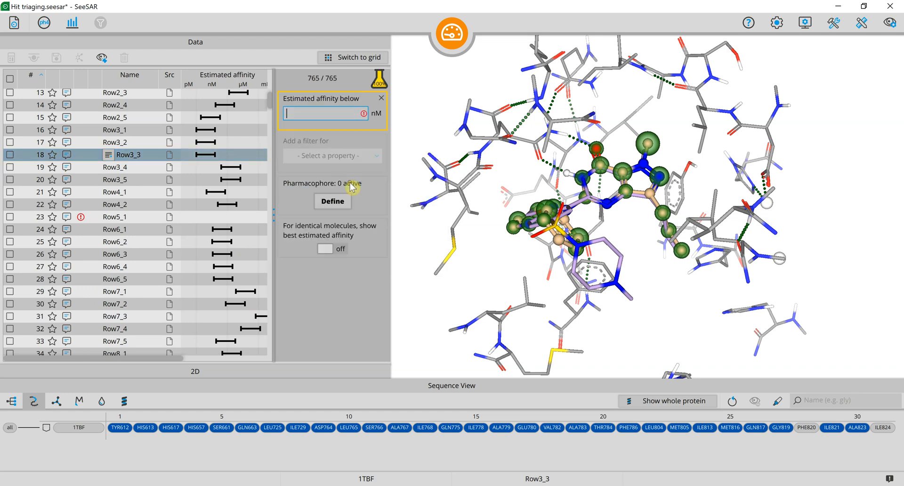
pyautogui.write('200')
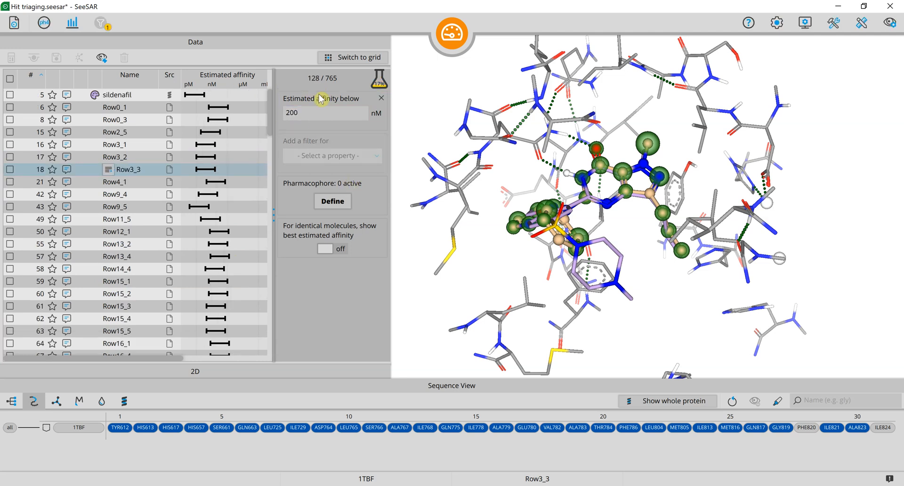
pyautogui.click(331, 155)
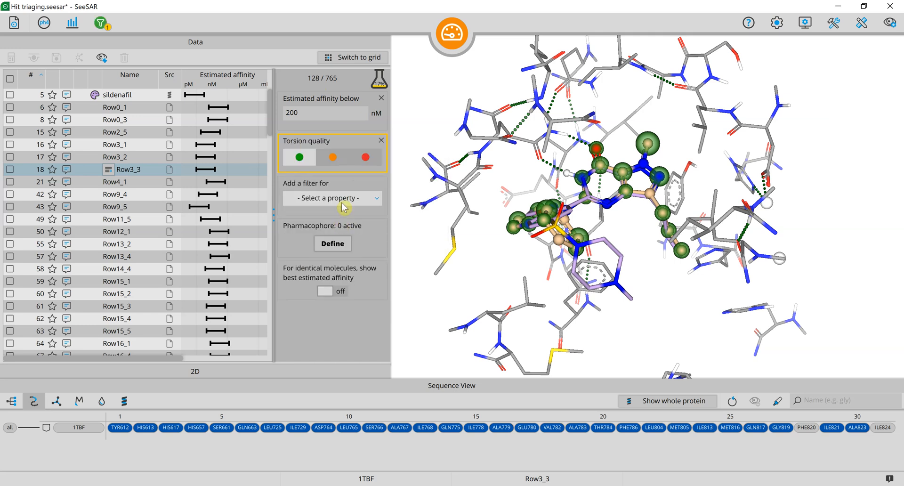
pyautogui.click(331, 198)
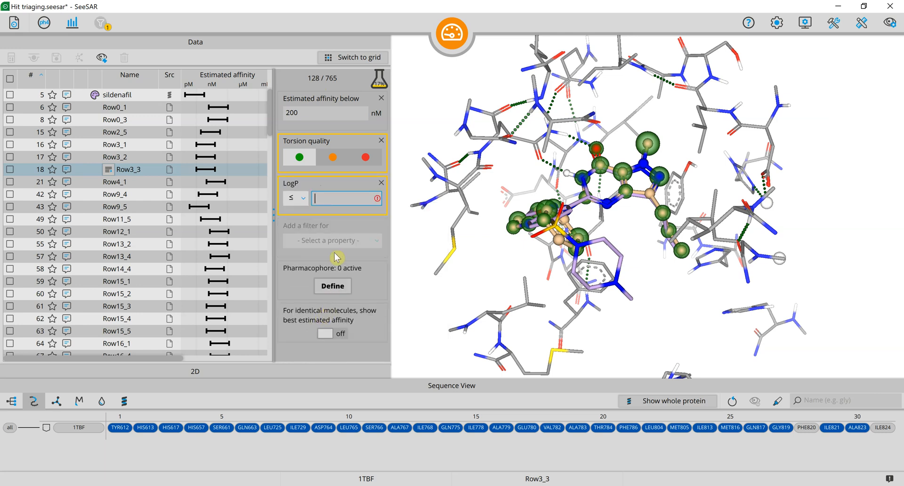
pyautogui.write('5')
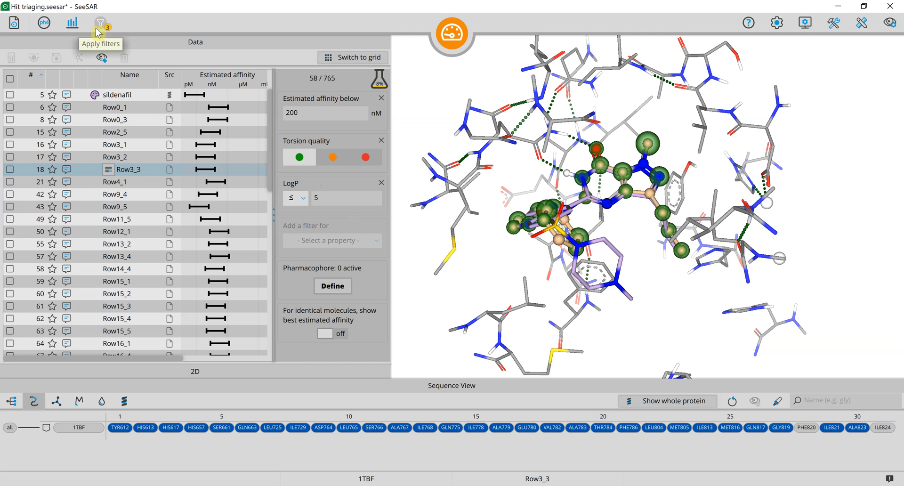
pyautogui.moveTo(324, 88)
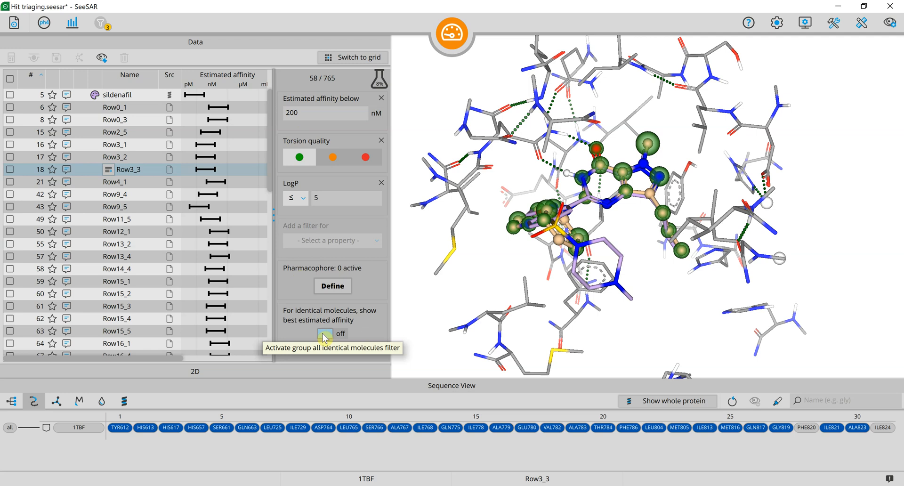
# Enable showing only the best estimated-affinity pose for identical molecules.
pyautogui.click(331, 333)
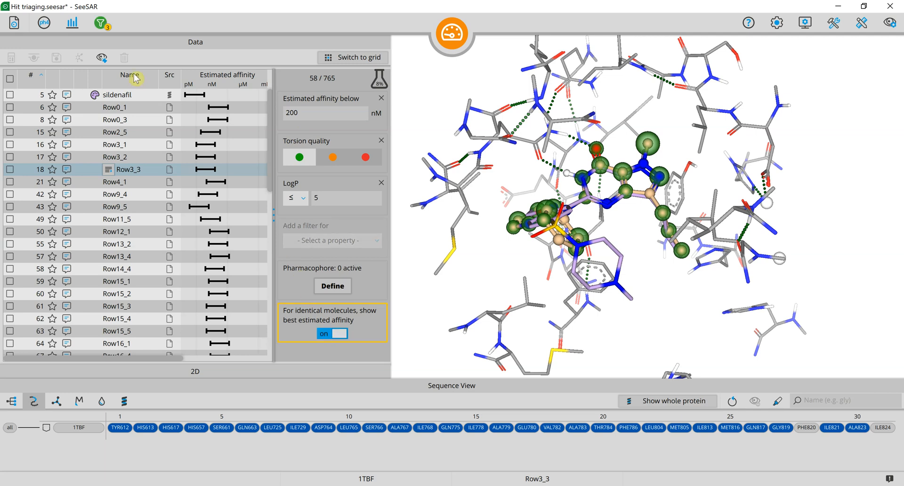
# Sort the 58 compounds by estimated affinity and load top hit Row9_5 in the binding site.
pyautogui.click(101, 23)
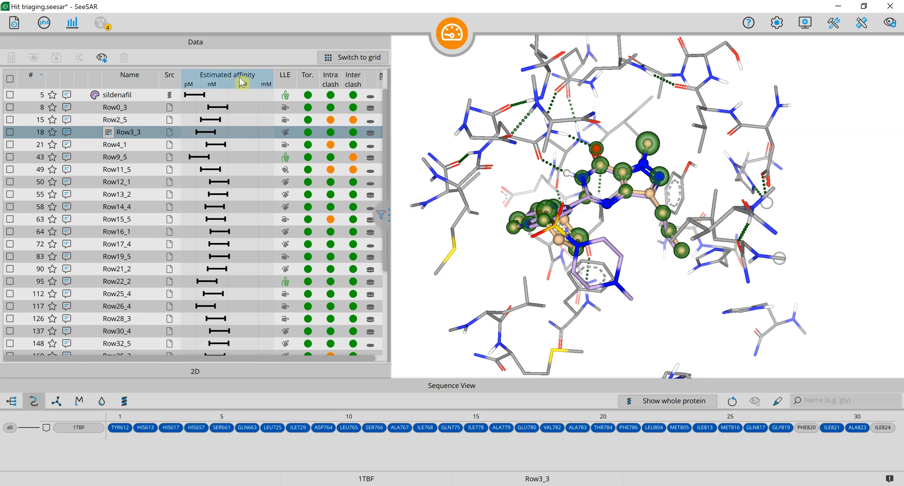
pyautogui.click(227, 75)
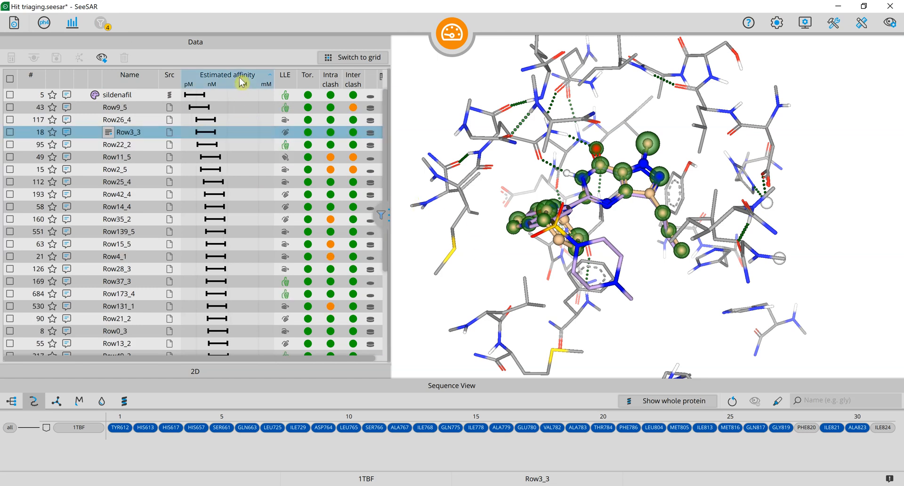
pyautogui.click(129, 108)
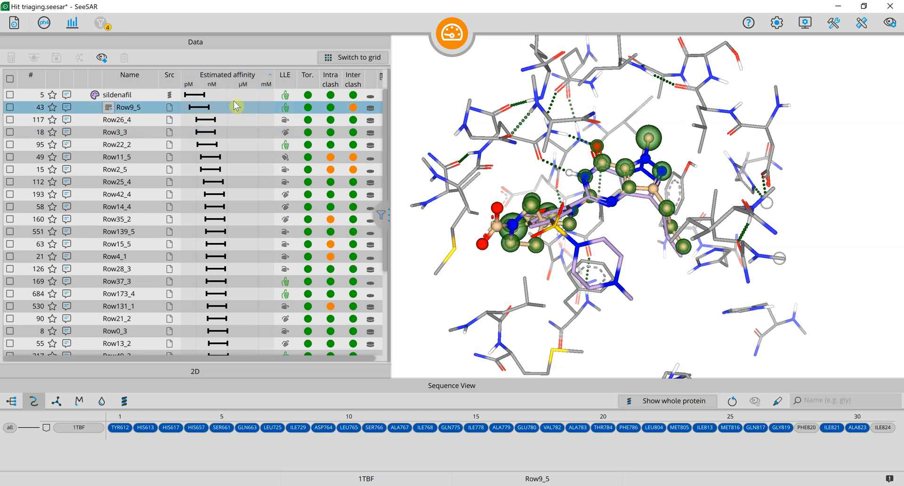